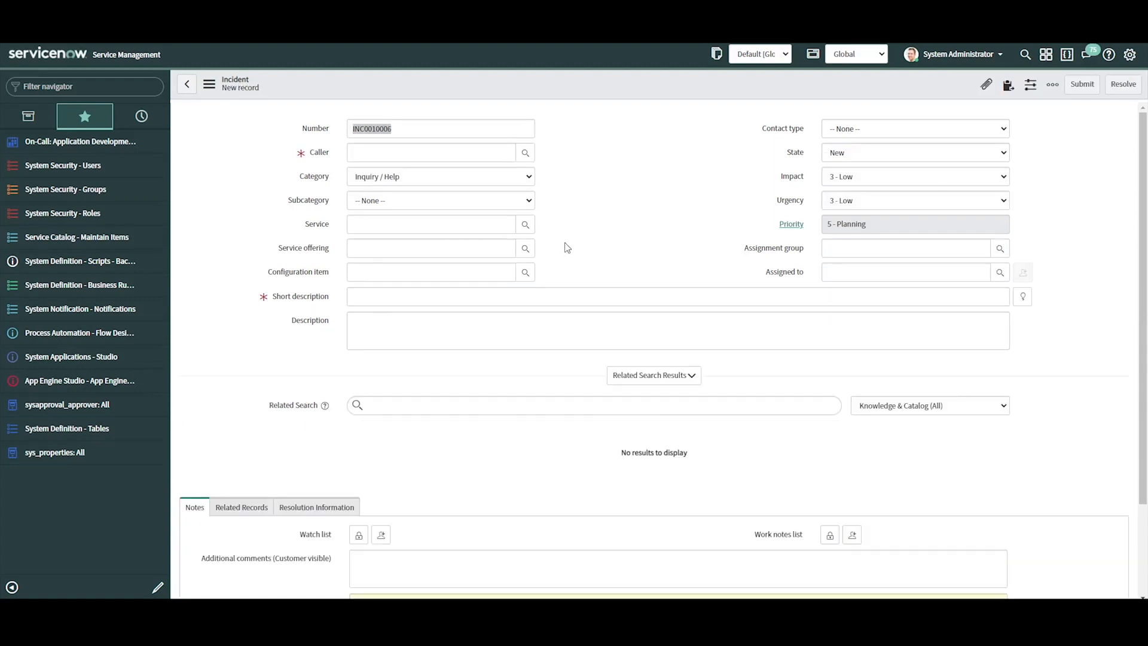
Make the Task Description field mandatory through its dictionary entry via Configure Dictionary.
{"action": "left_click", "coordinate": [659, 330]}
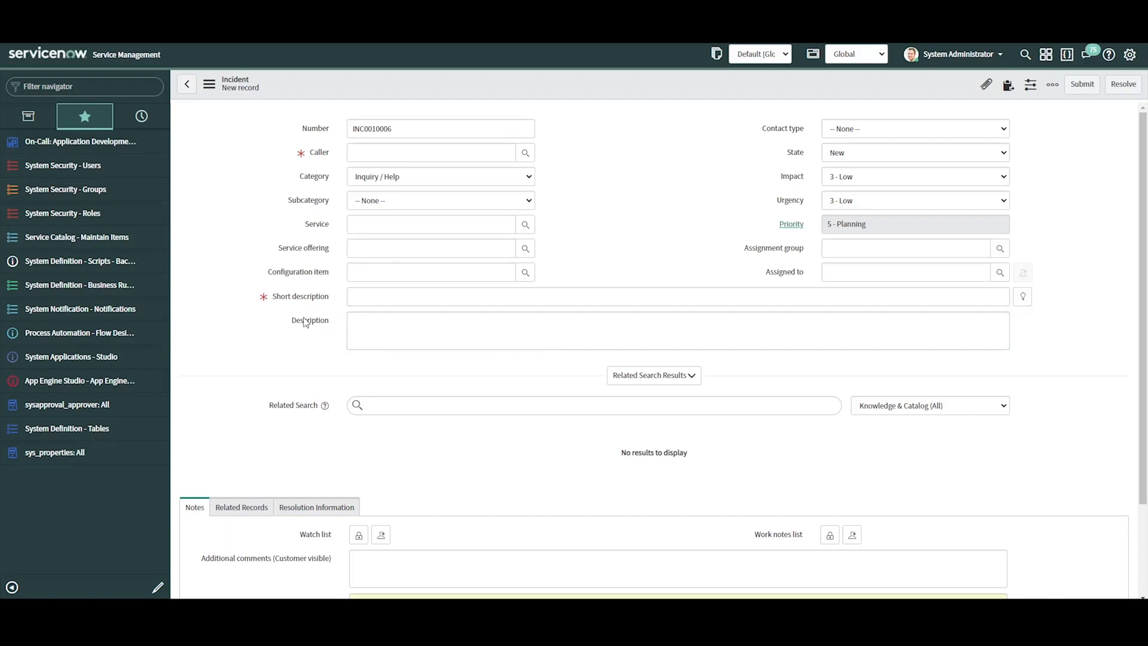
{"action": "right_click", "coordinate": [308, 320]}
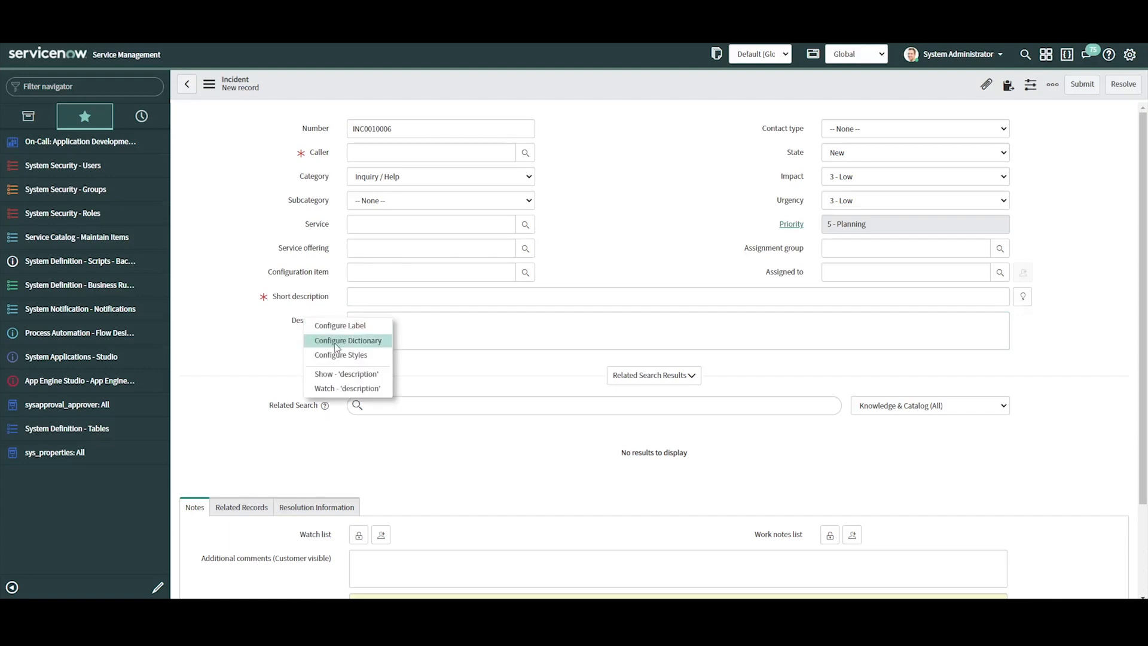
{"action": "left_click", "coordinate": [331, 348]}
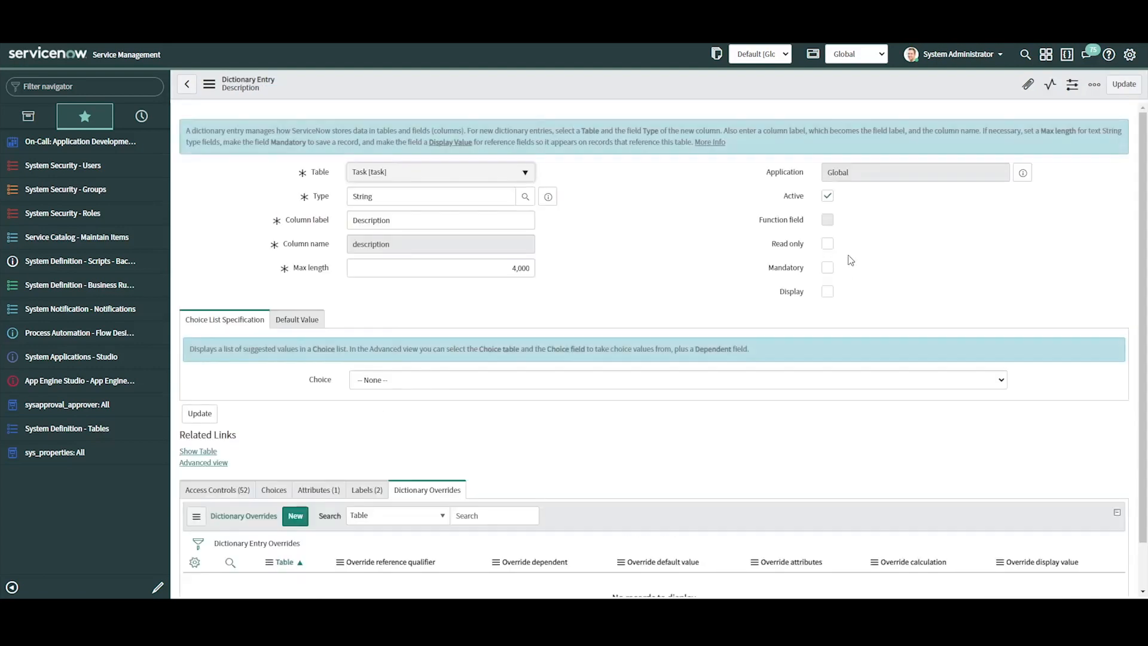
{"action": "left_click", "coordinate": [827, 266]}
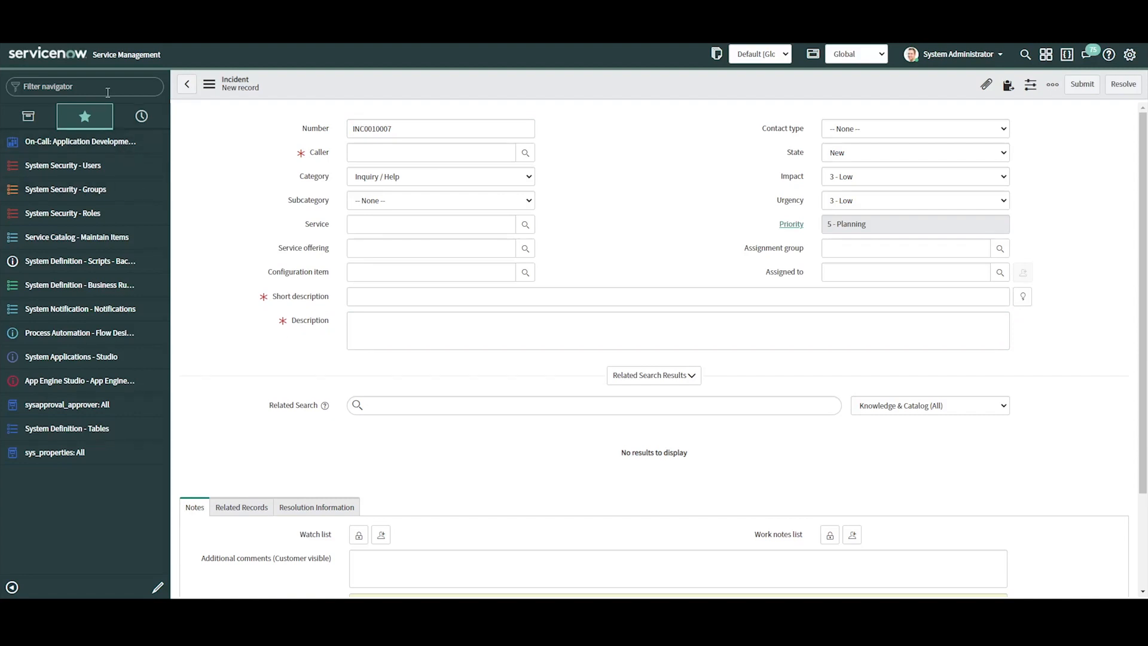
Open a new Task record with task.do and show the navigator History.
{"action": "type", "text": "task.do"}
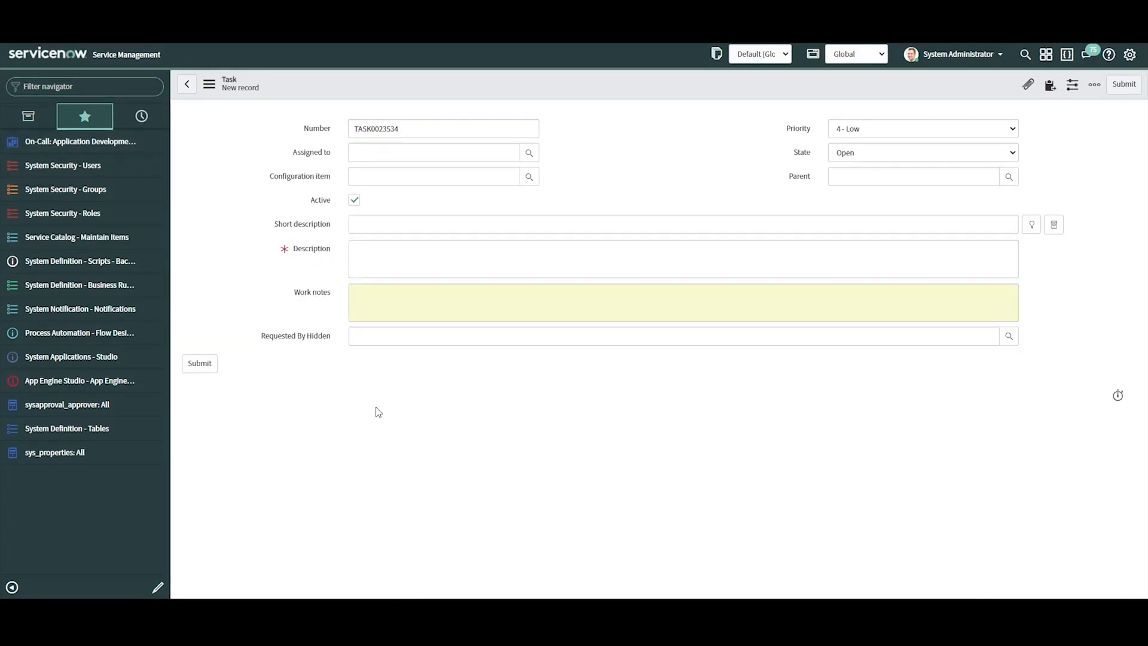
{"action": "left_click", "coordinate": [141, 116]}
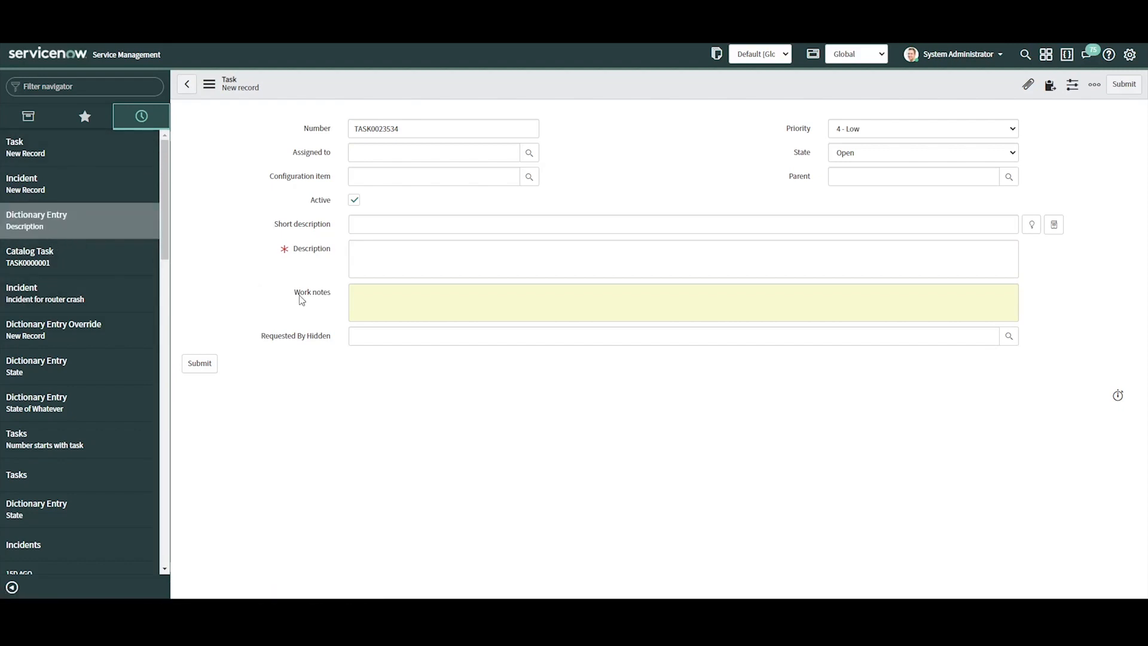
Reopen the Description dictionary entry from History, clear Mandatory and reach its Dictionary Overrides list.
{"action": "left_click", "coordinate": [36, 220]}
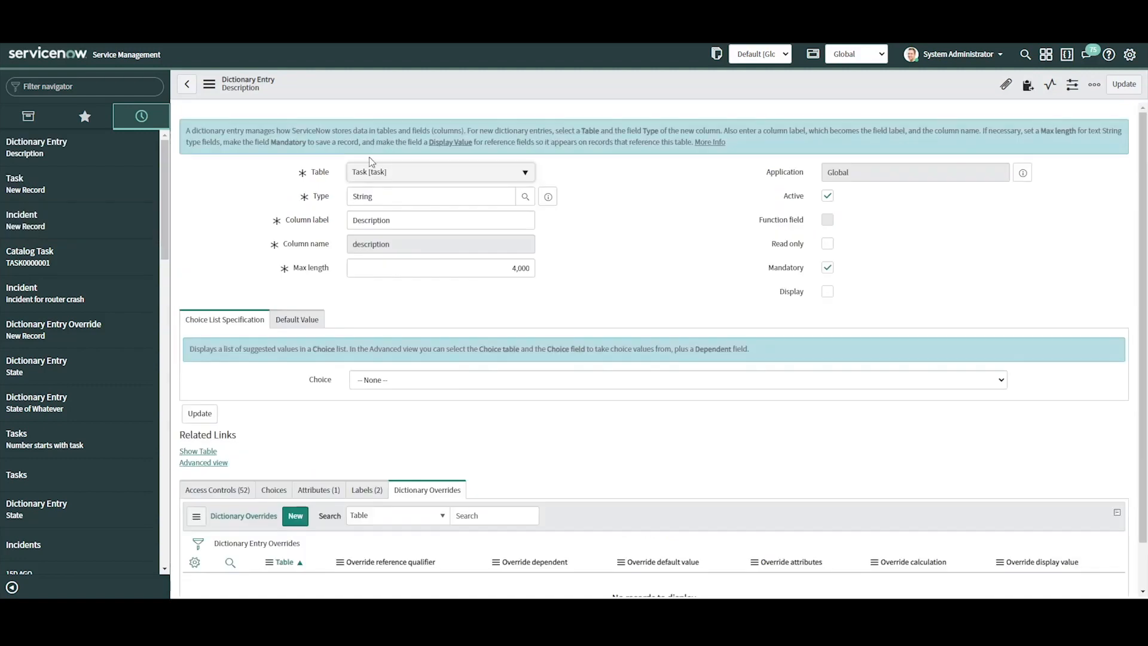
{"action": "mouse_move", "coordinate": [405, 191]}
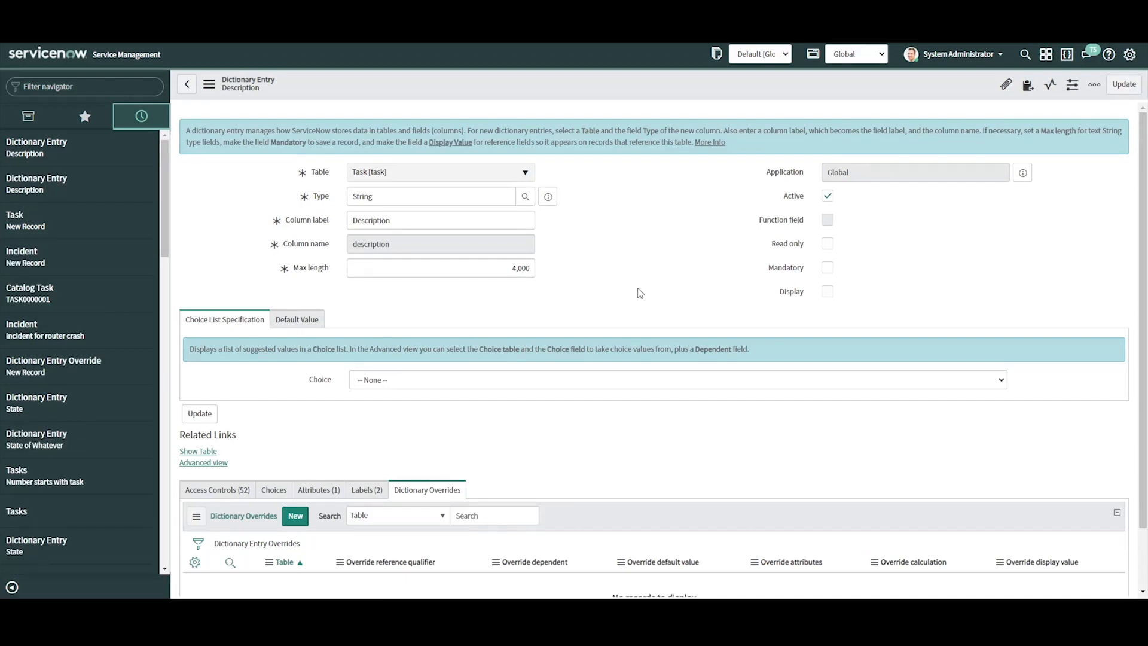
{"action": "scroll", "scroll_direction": "down", "scroll_amount": 3}
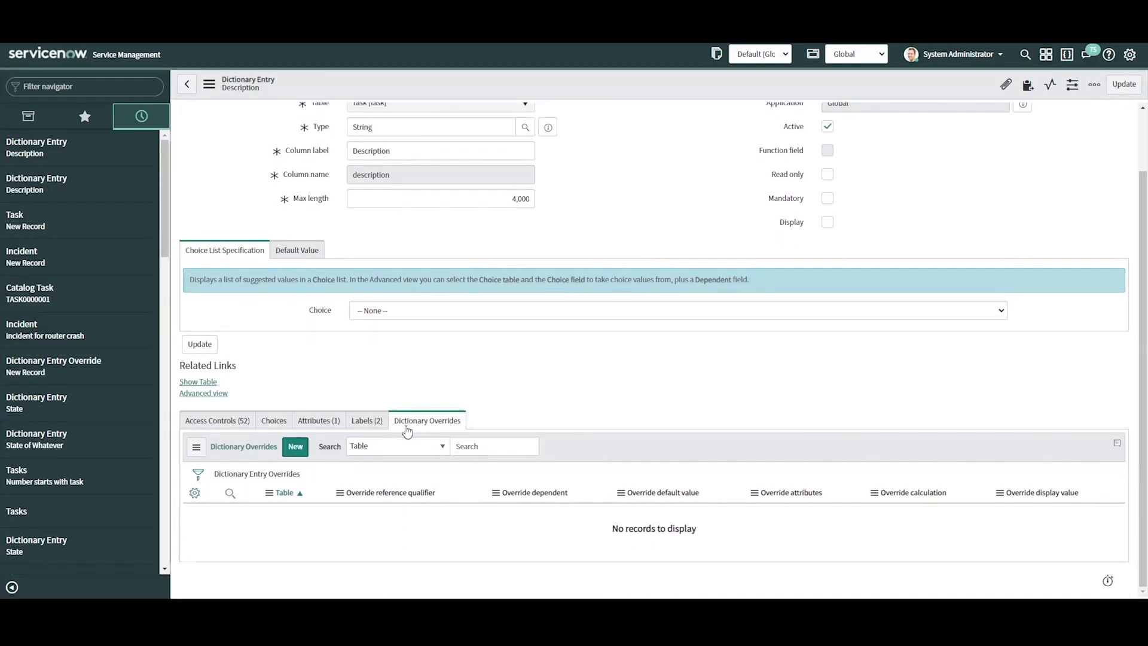
{"action": "mouse_move", "coordinate": [414, 438]}
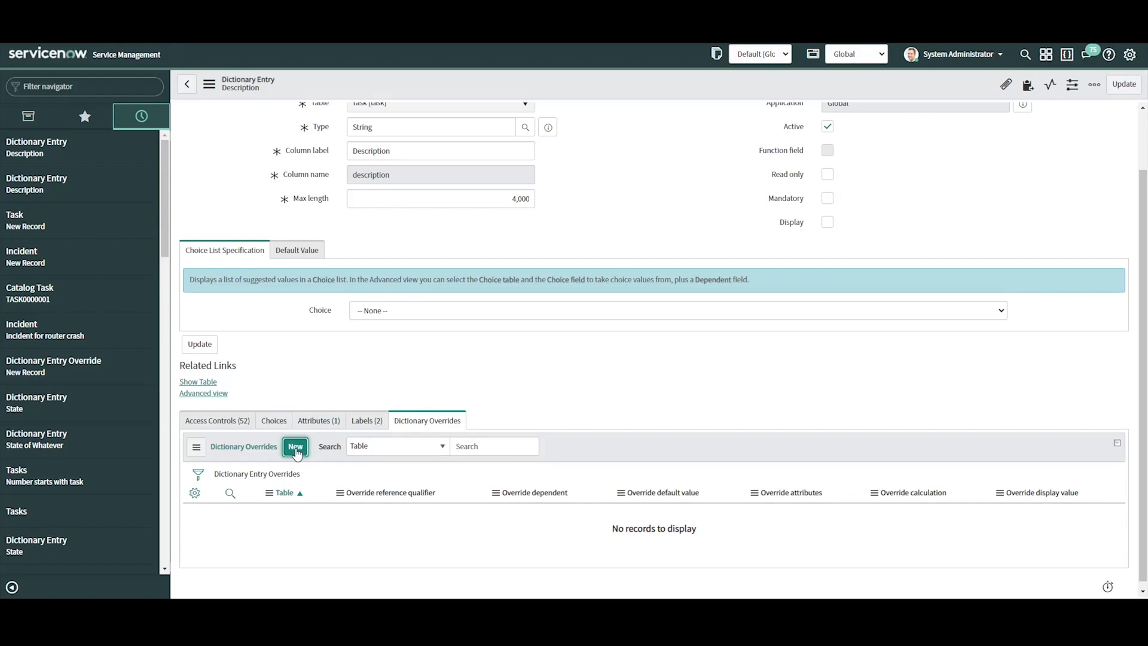
Submit a dictionary override on the Incident table with Override mandatory and Mandatory ticked.
{"action": "left_click", "coordinate": [296, 446]}
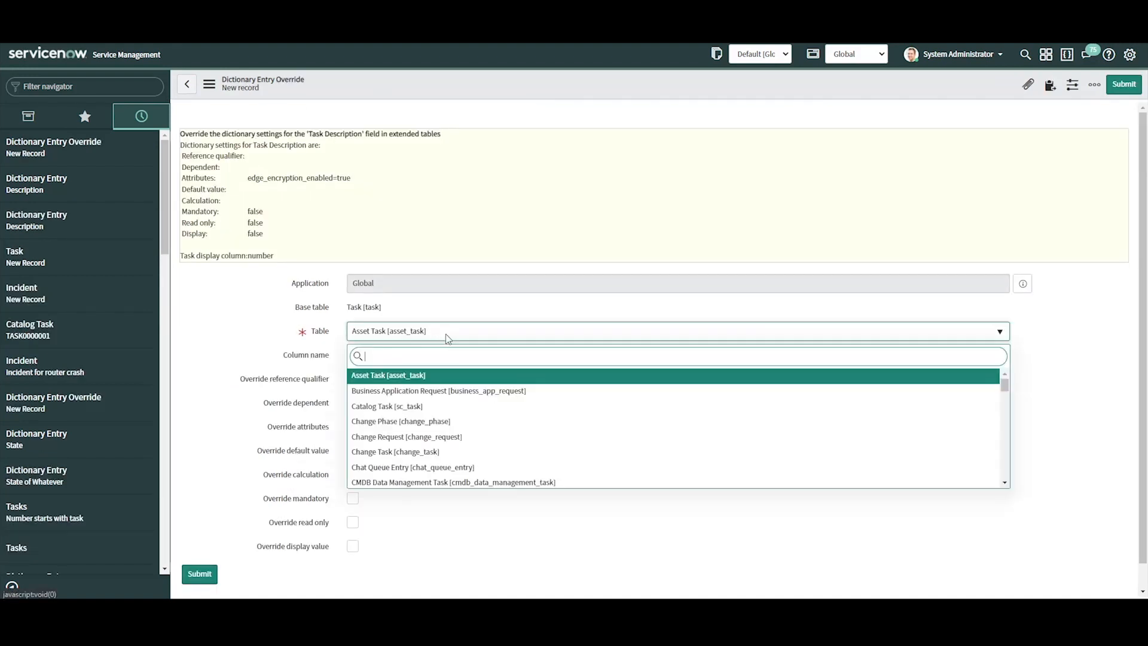
{"action": "type", "text": "incident]"}
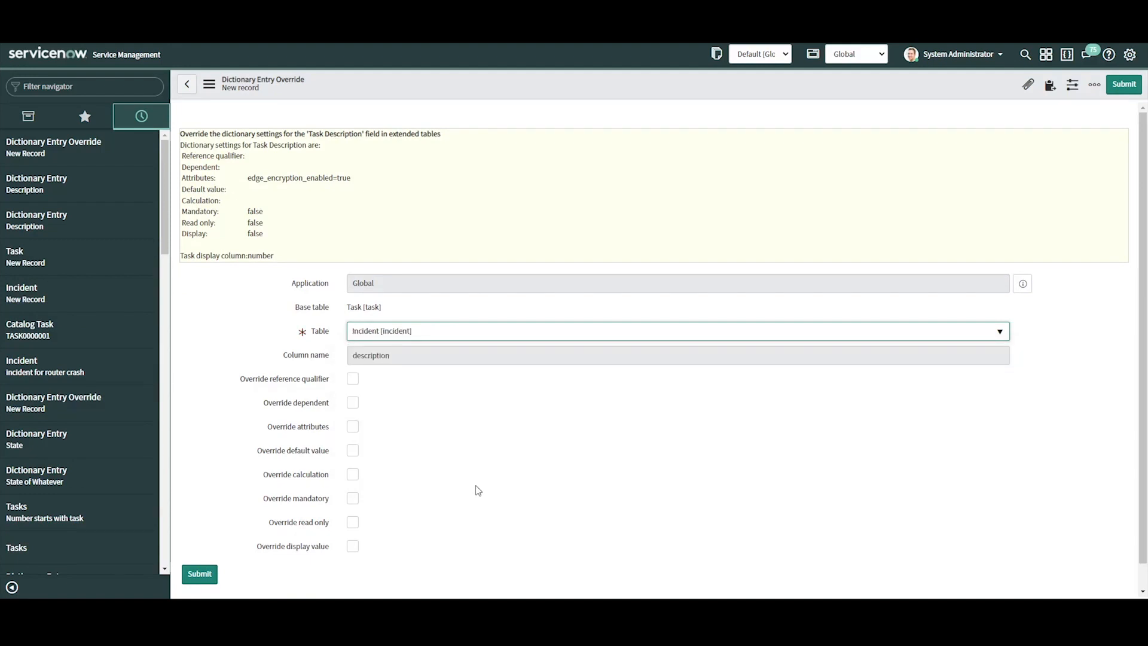
{"action": "mouse_move", "coordinate": [338, 510]}
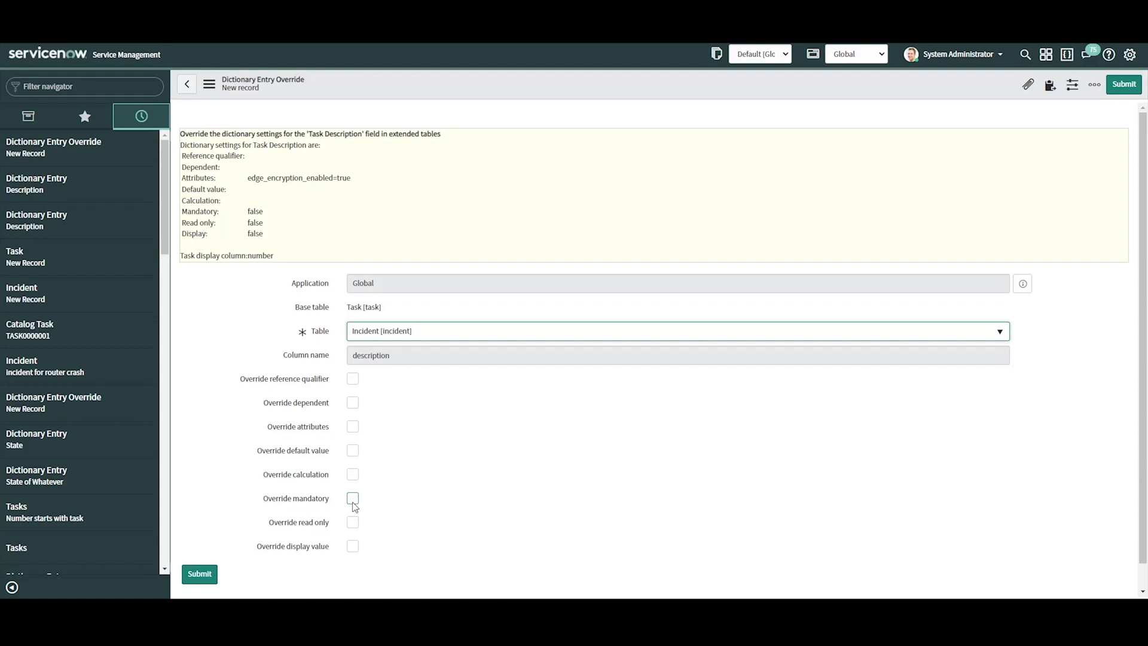
{"action": "left_click", "coordinate": [353, 497]}
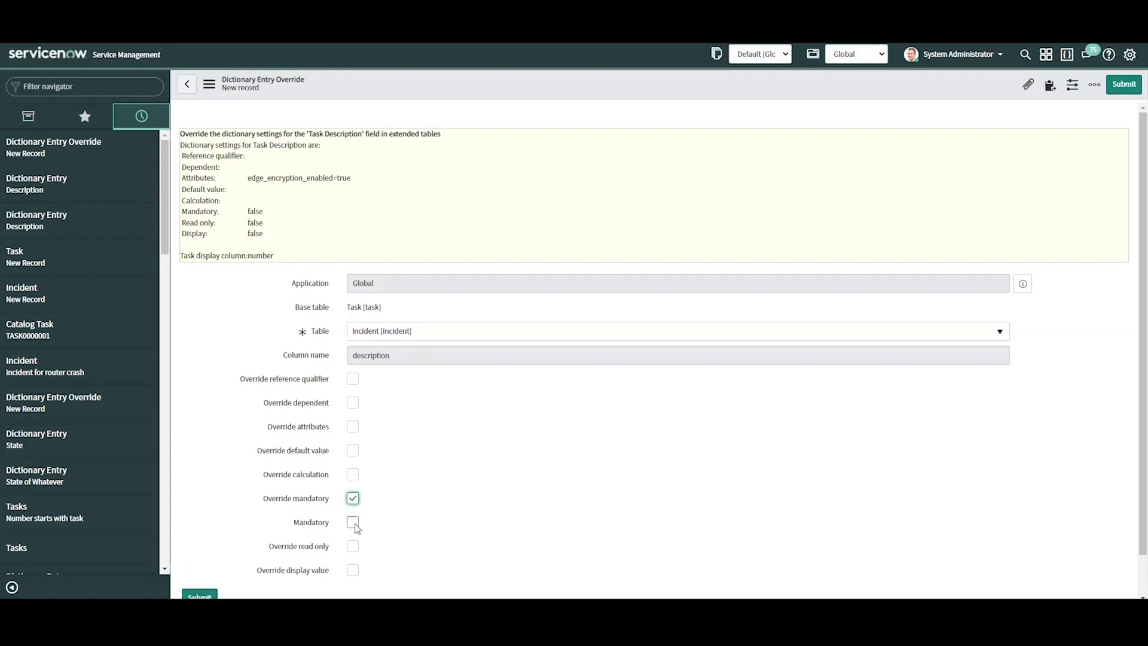
{"action": "left_click", "coordinate": [352, 521]}
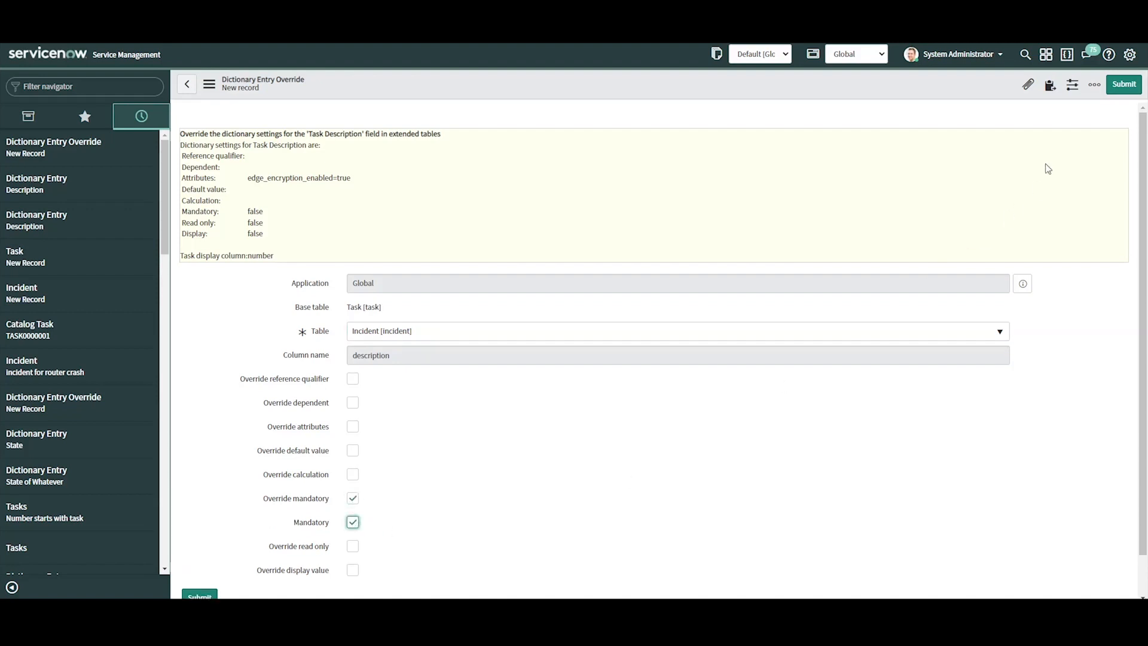
{"action": "left_click", "coordinate": [1122, 83]}
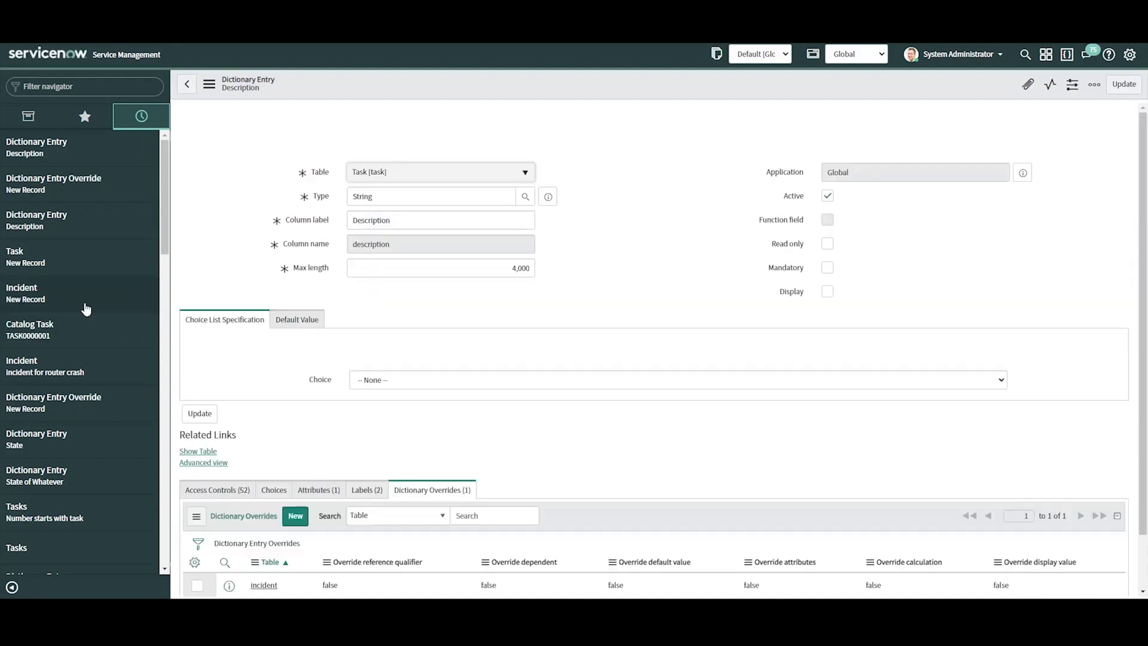
Open a fresh incident via Incident > Create New to check whether Description is required.
{"action": "left_click", "coordinate": [1005, 84]}
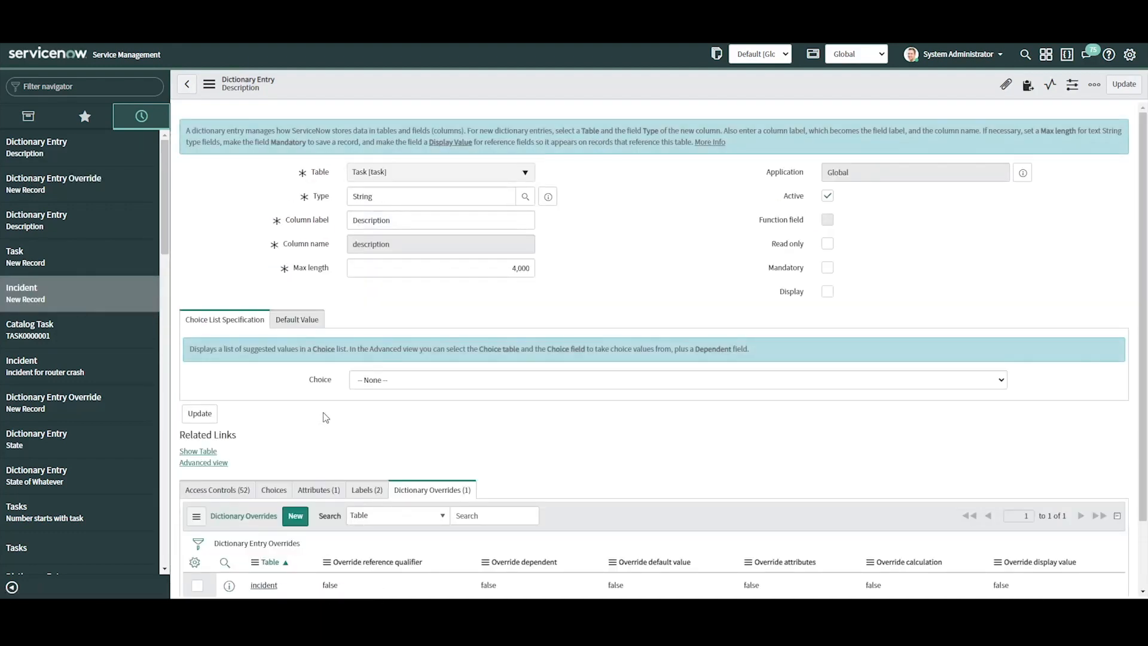
{"action": "left_click", "coordinate": [25, 293]}
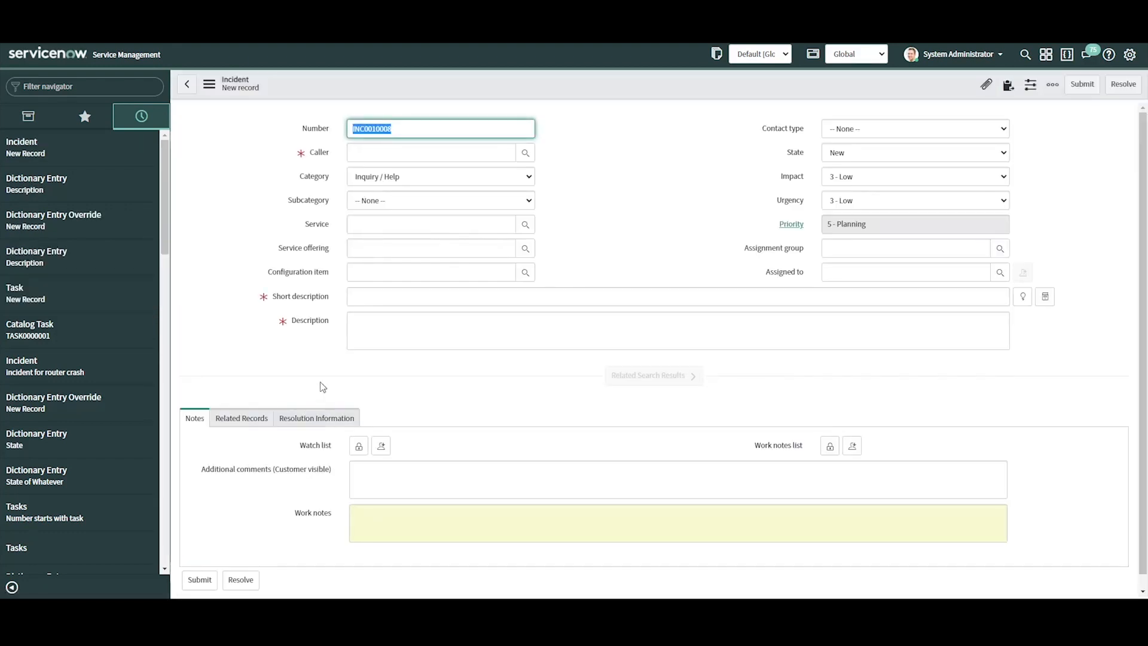
{"action": "left_click", "coordinate": [653, 374]}
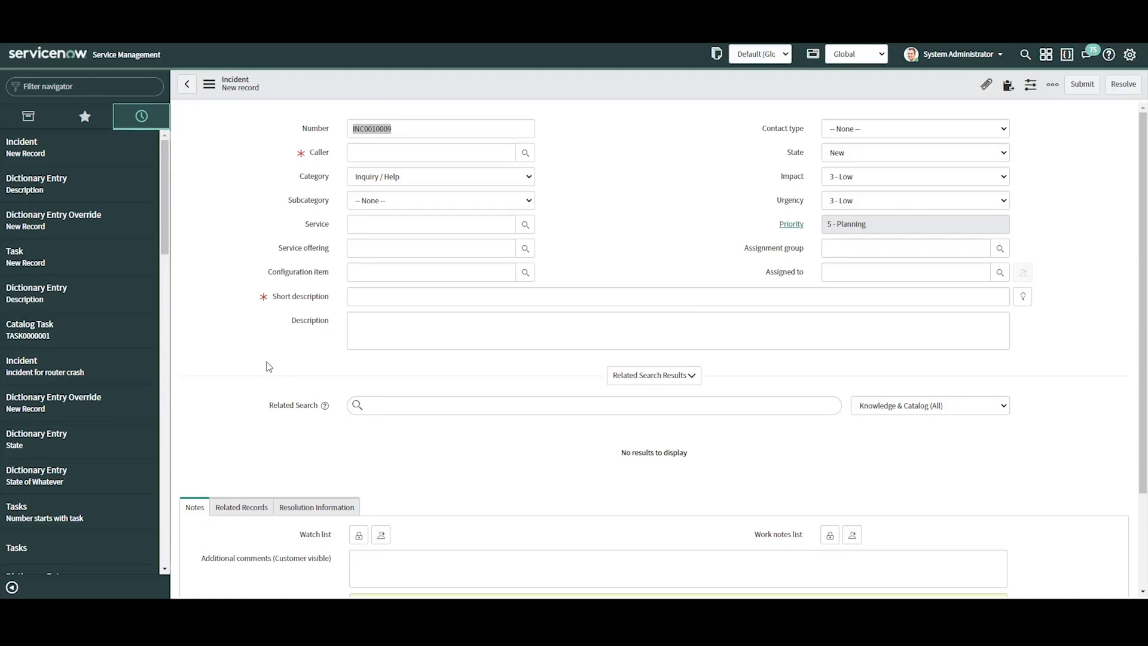
{"action": "mouse_move", "coordinate": [320, 334]}
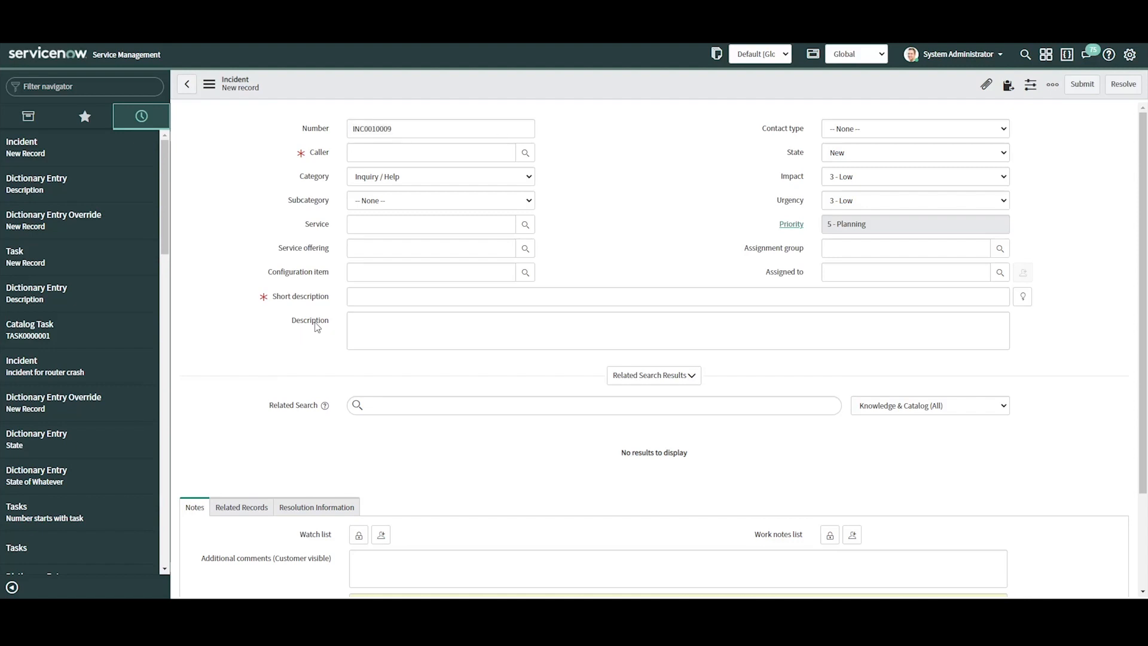
Return to the Description dictionary entry and start a new dictionary override record.
{"action": "right_click", "coordinate": [310, 320]}
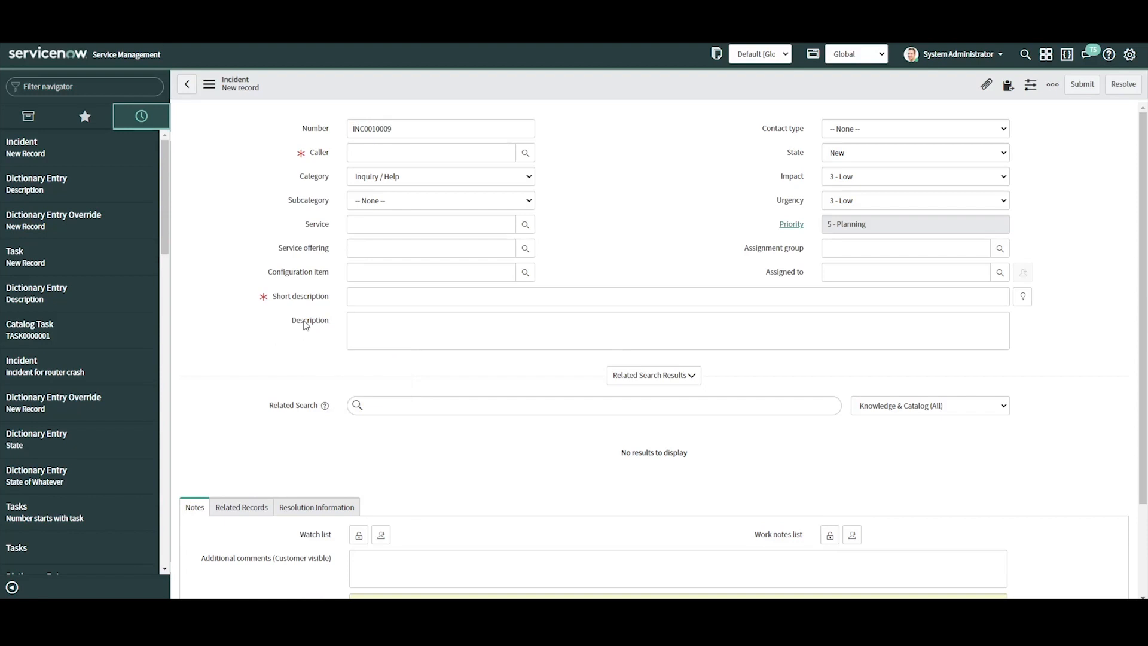
{"action": "right_click", "coordinate": [310, 321]}
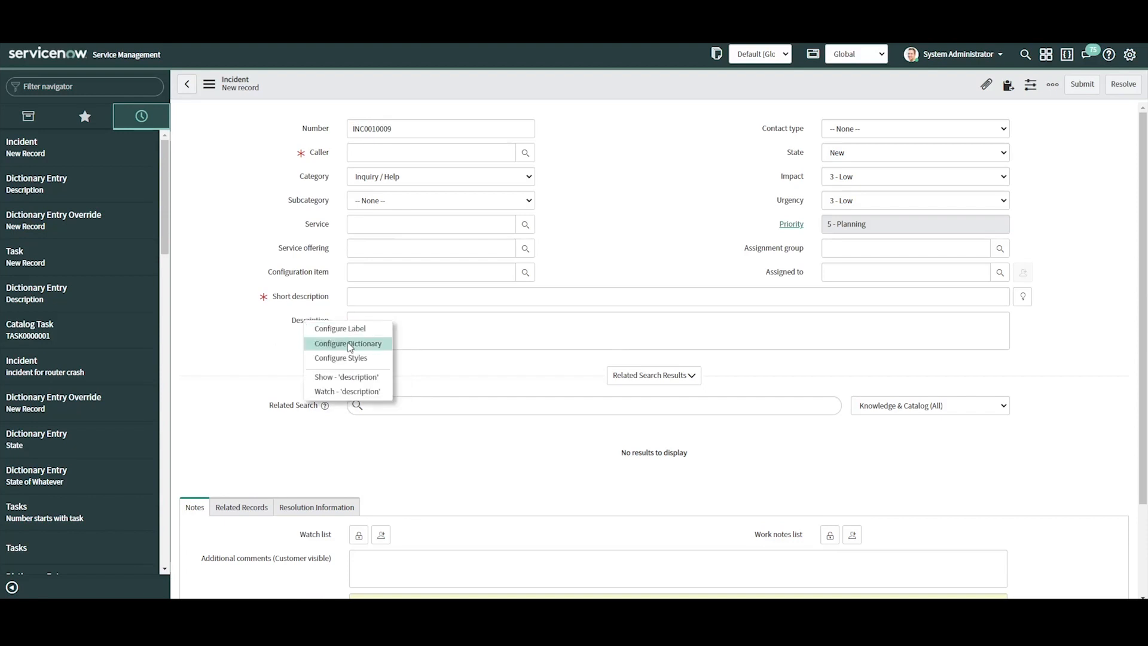
{"action": "left_click", "coordinate": [347, 343]}
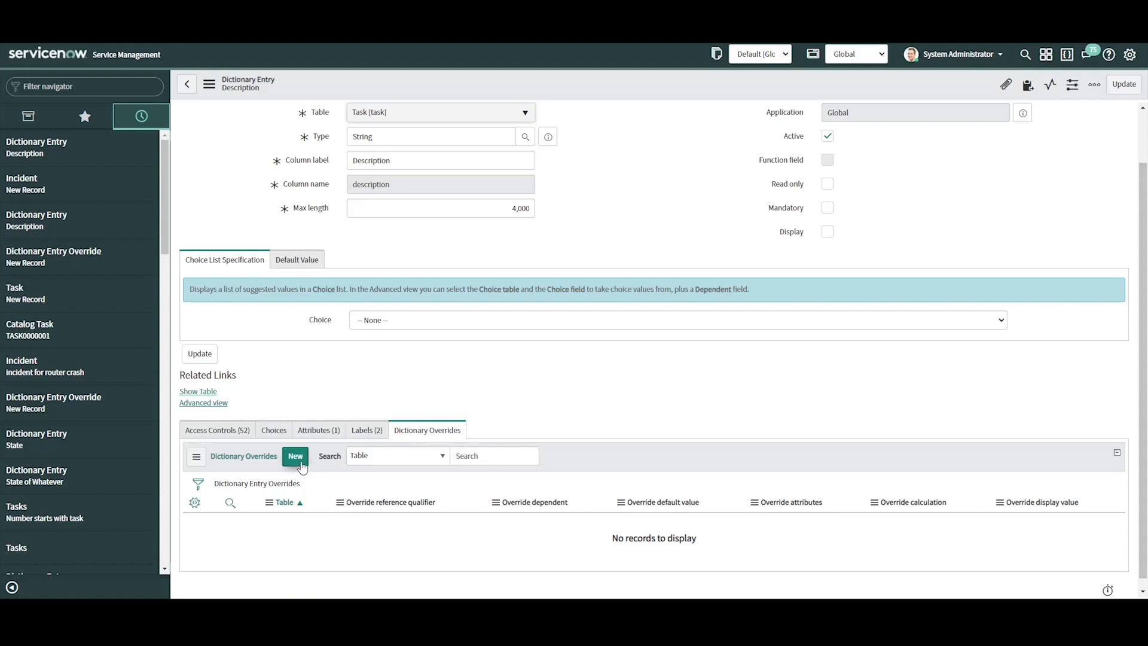
{"action": "left_click", "coordinate": [296, 456]}
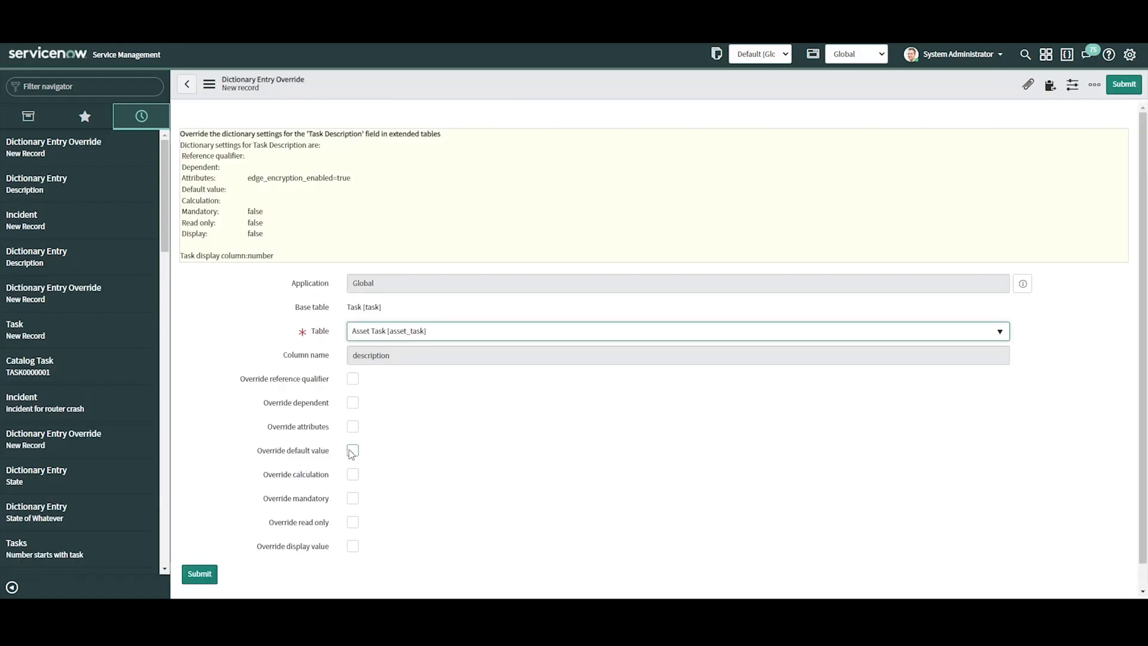
Override the default value with "We have a description override." and target the incident table.
{"action": "left_click", "coordinate": [351, 449]}
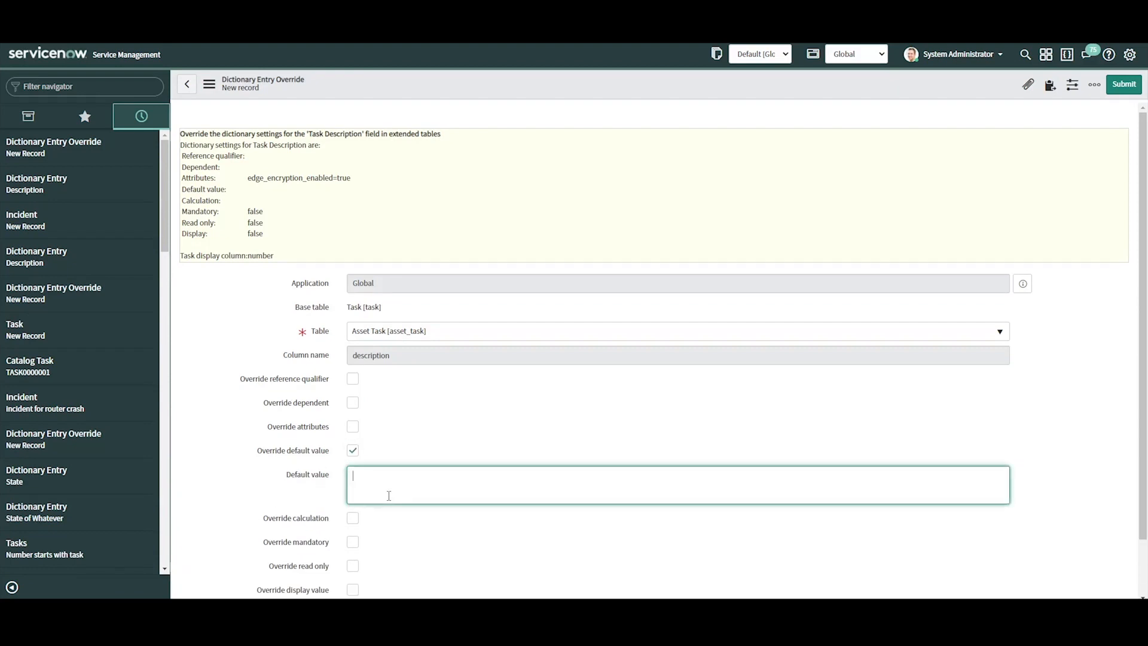
{"action": "type", "text": "We have a"}
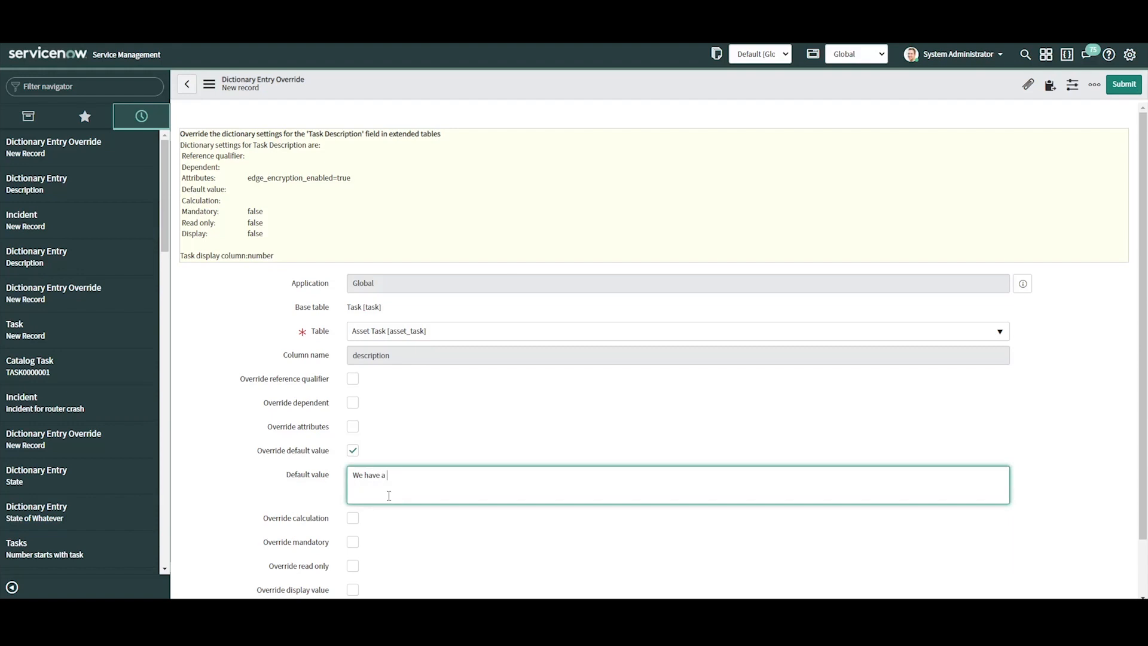
{"action": "type", "text": "description over"}
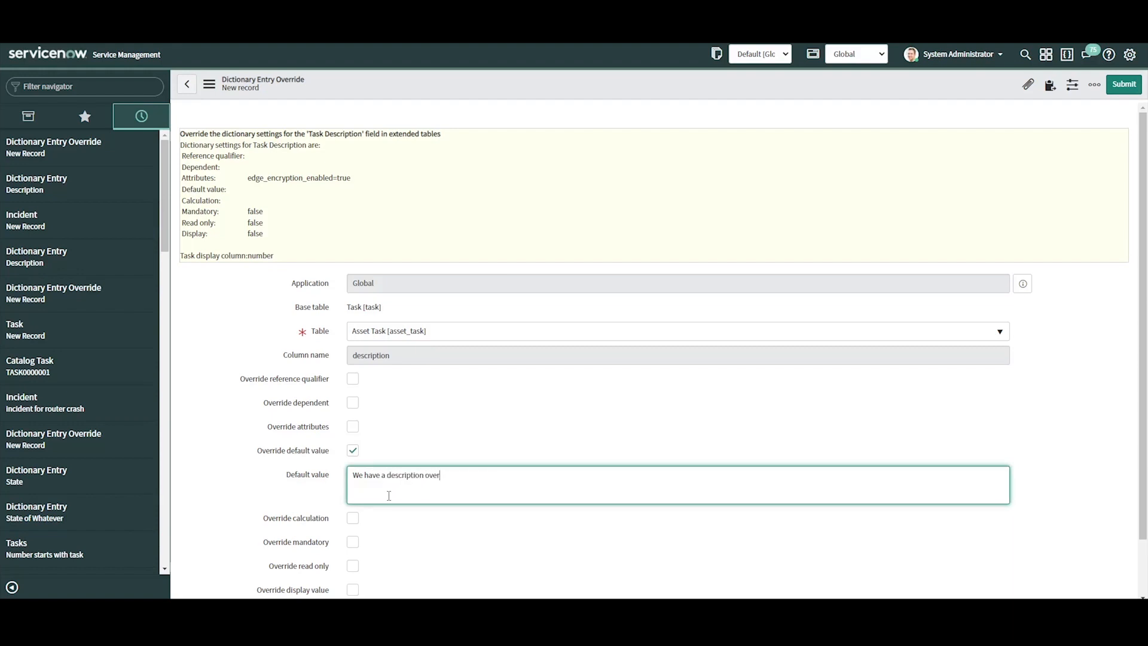
{"action": "type", "text": "ride."}
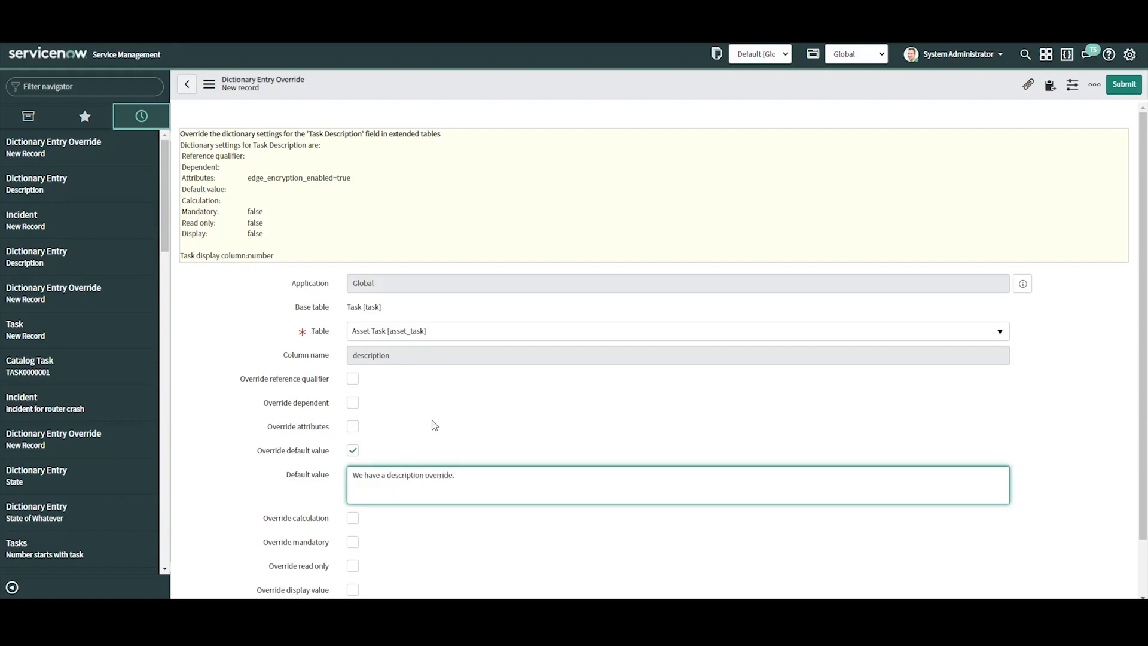
{"action": "left_click", "coordinate": [999, 330]}
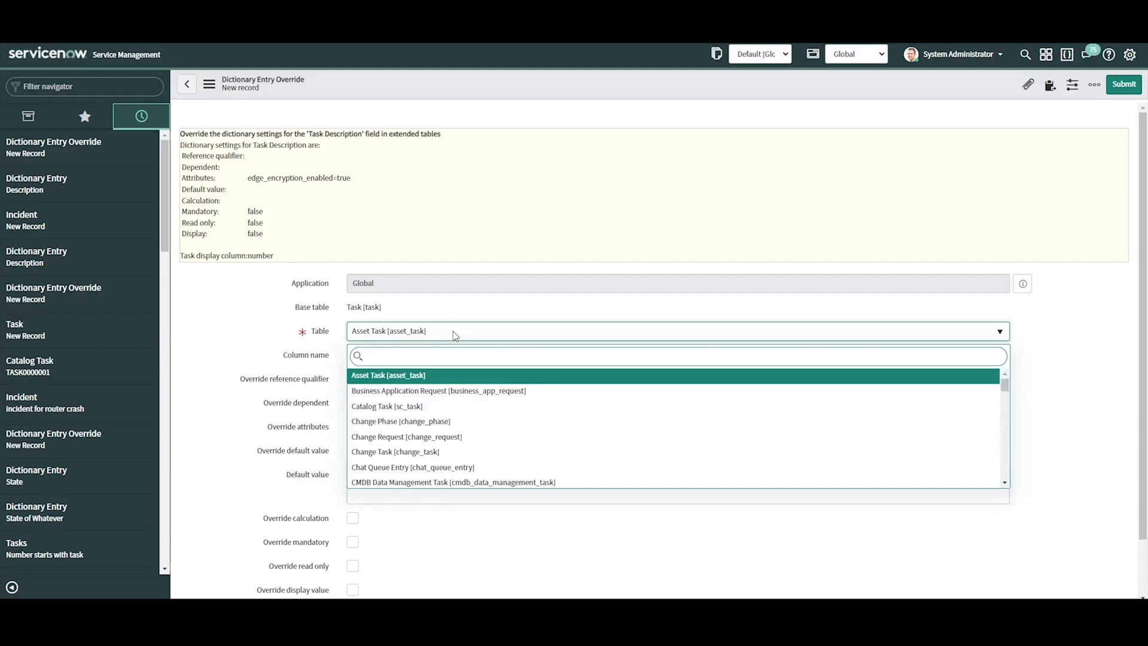
{"action": "type", "text": "incident]"}
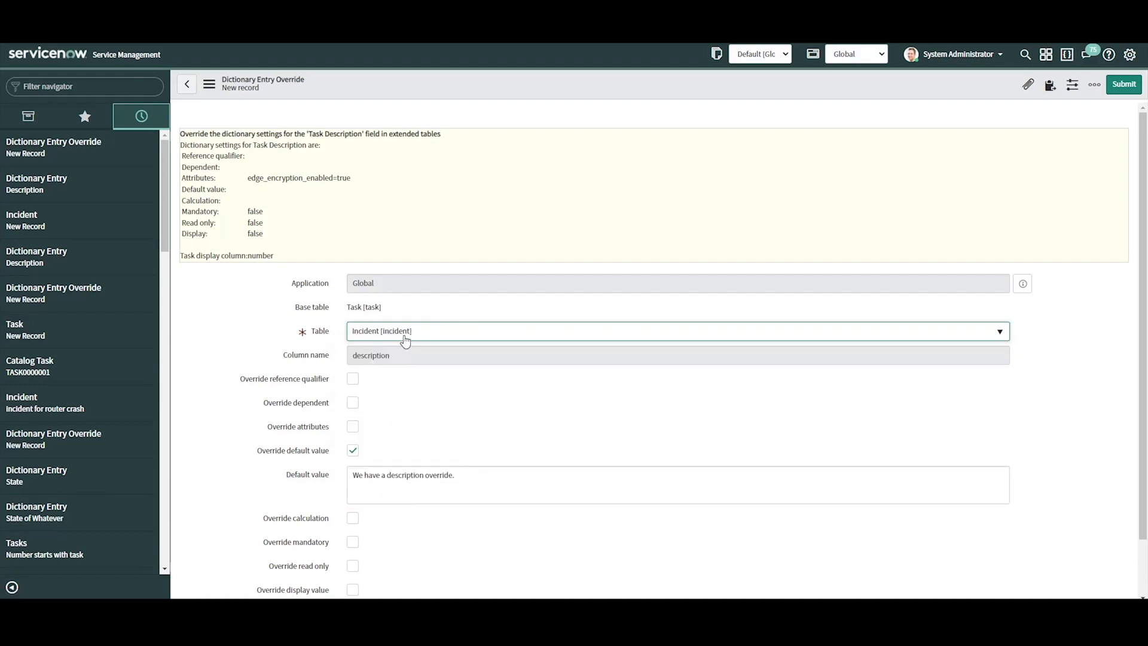
{"action": "mouse_move", "coordinate": [1132, 109]}
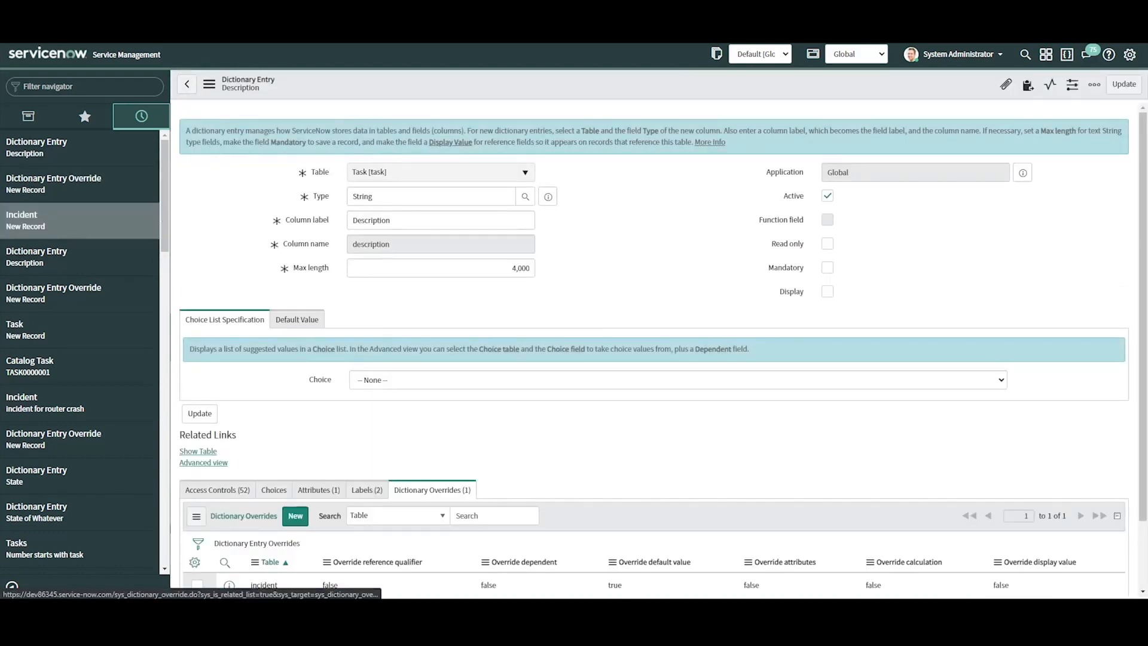
Open a new incident from history and select its prefilled Description text.
{"action": "left_click", "coordinate": [26, 220]}
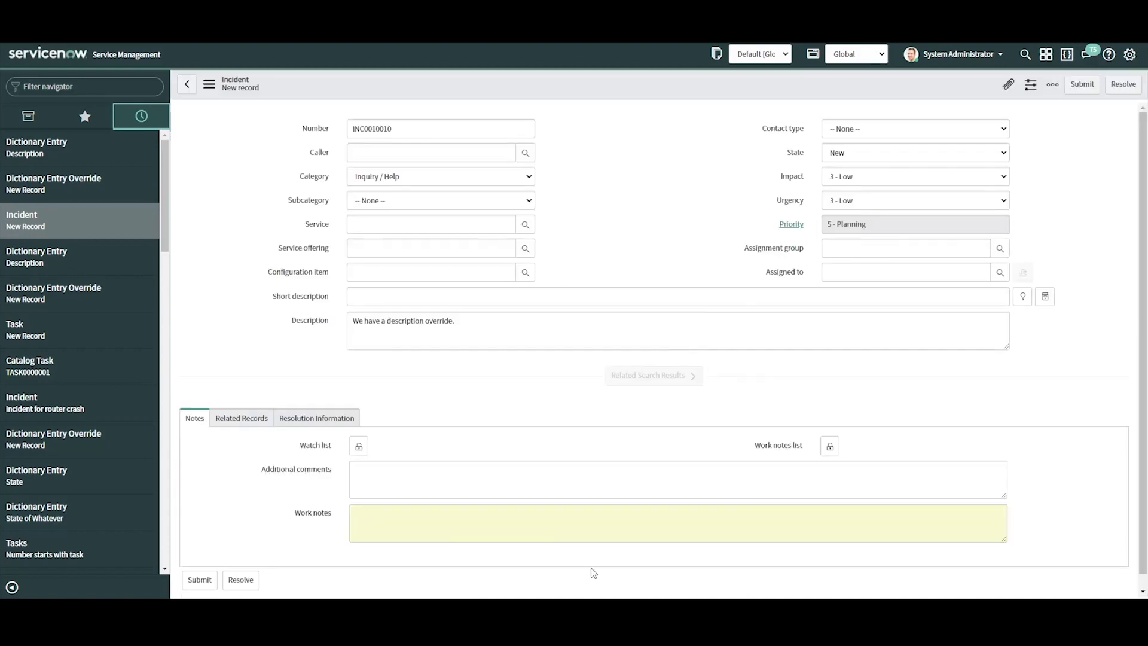
{"action": "triple_click", "coordinate": [403, 320]}
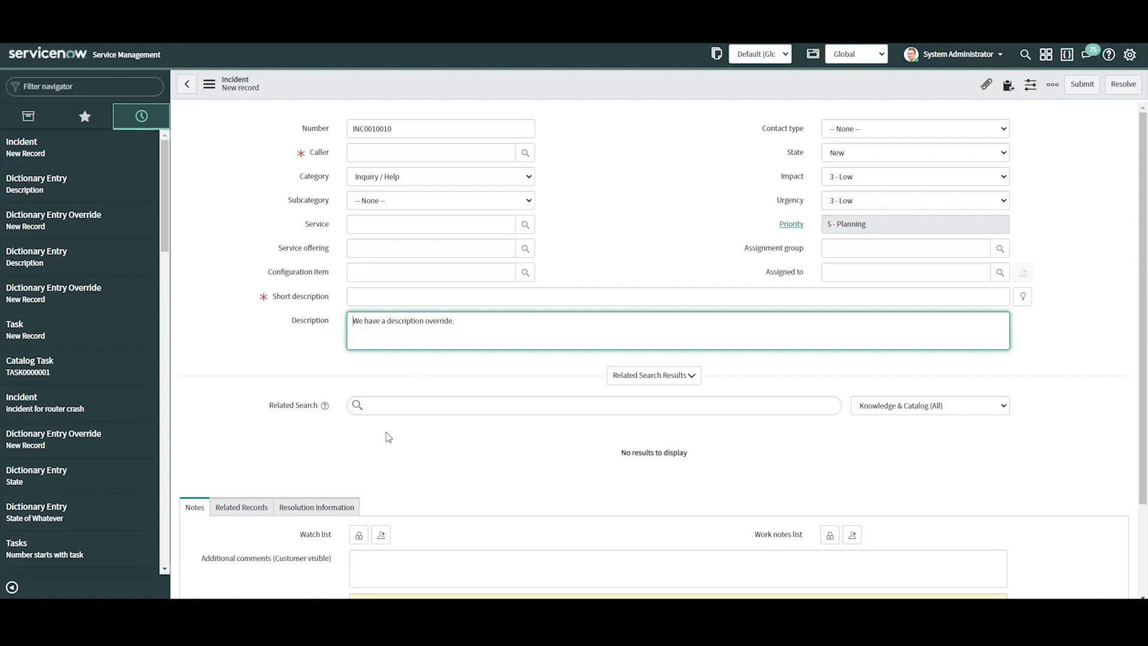
{"action": "mouse_move", "coordinate": [482, 429]}
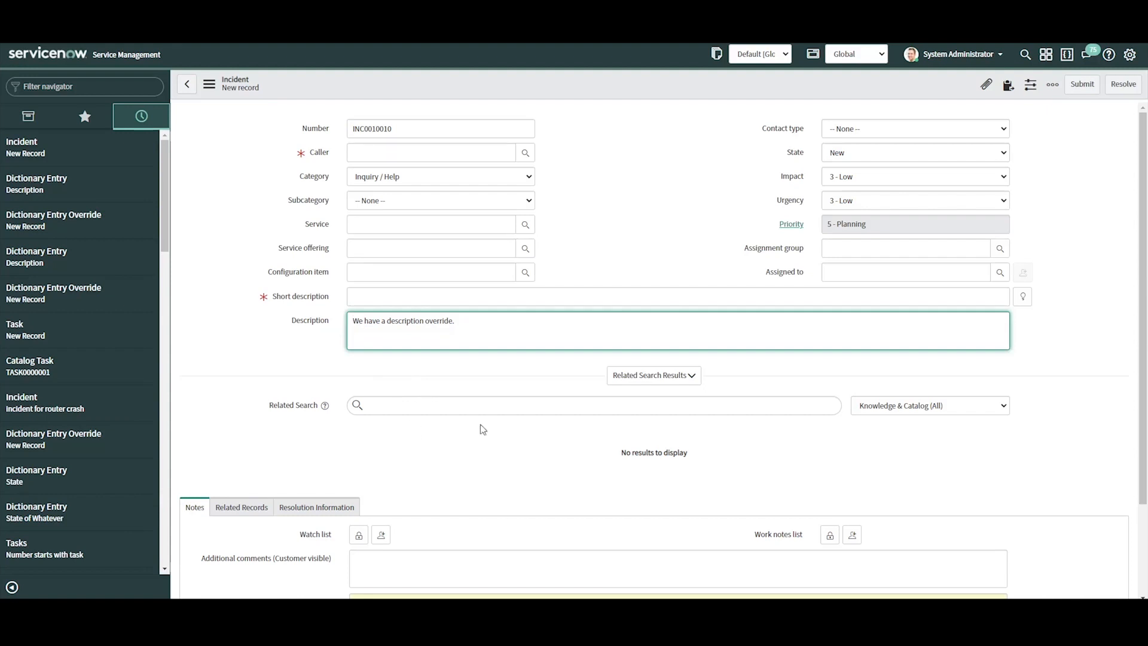